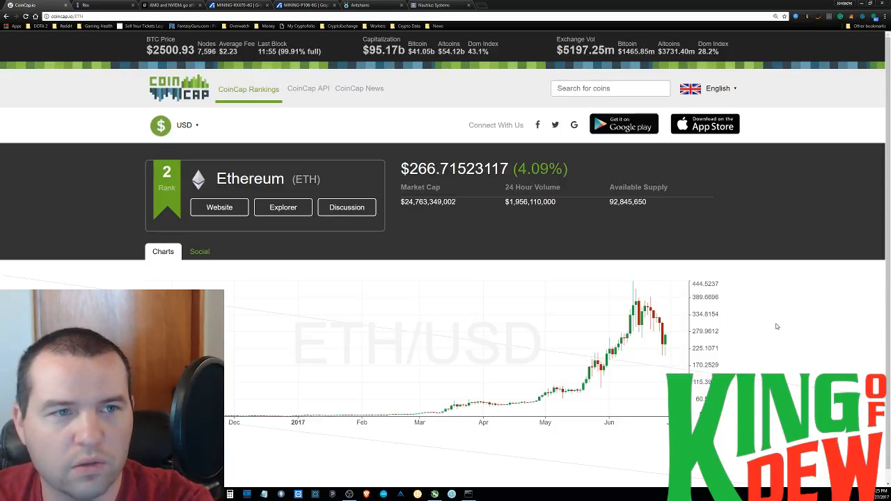
pyautogui.moveTo(786, 387)
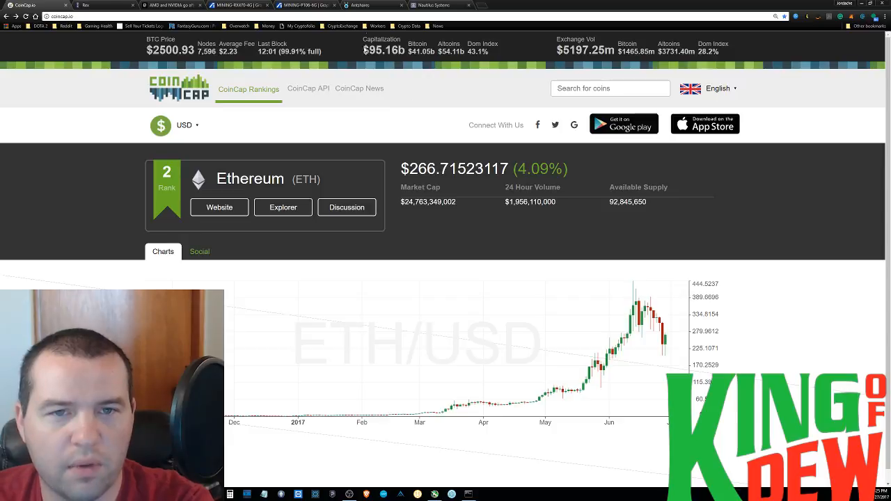
# Switch to the MINING-RX470-4G tab to view its overview page.
pyautogui.click(105, 16)
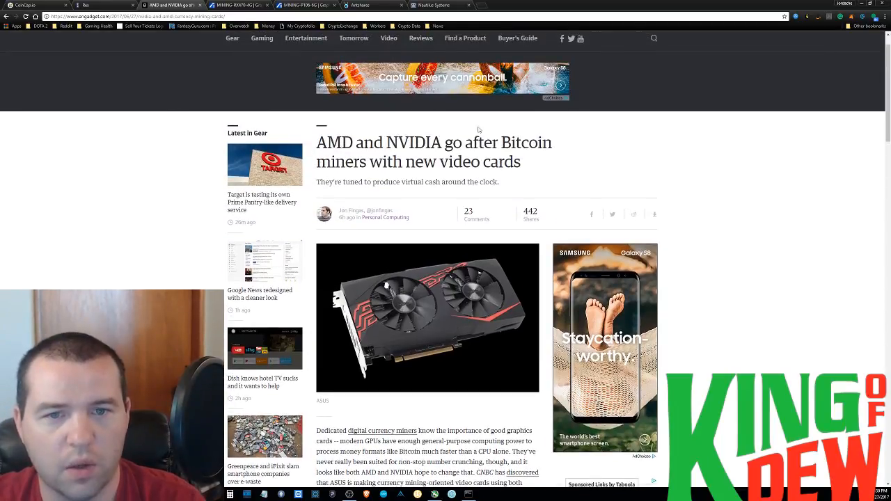
pyautogui.moveTo(175, 166)
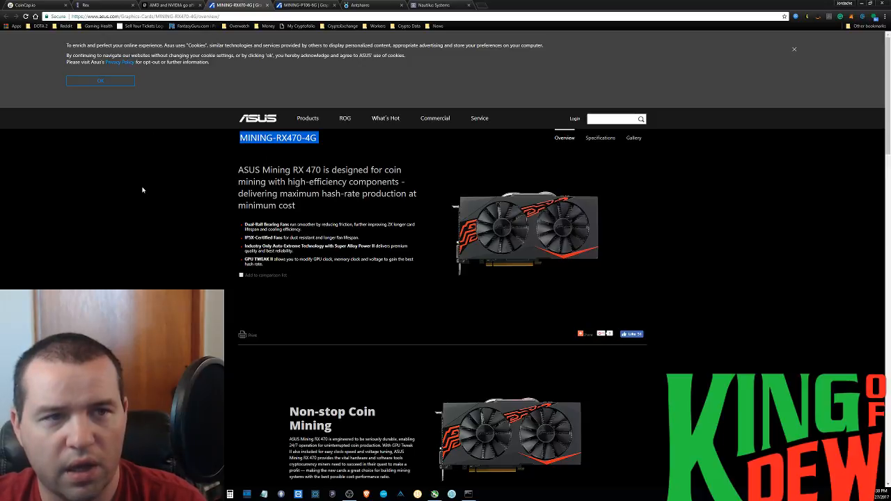
pyautogui.moveTo(125, 161)
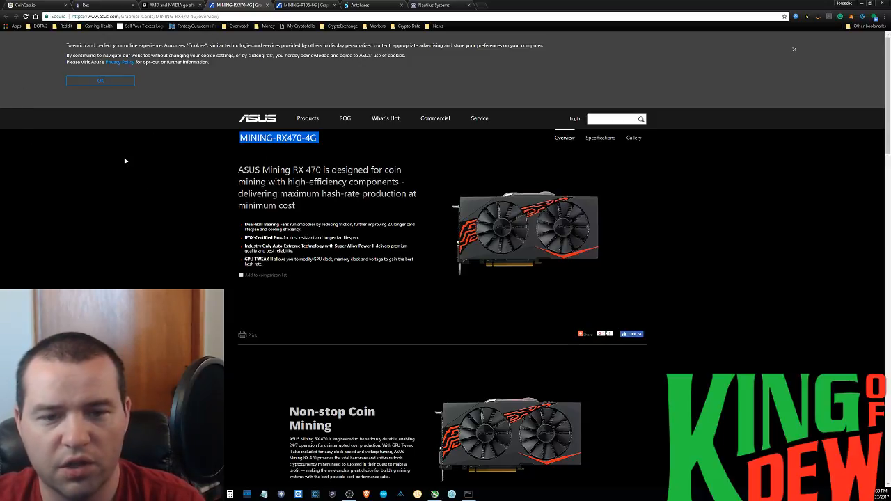
pyautogui.moveTo(103, 136)
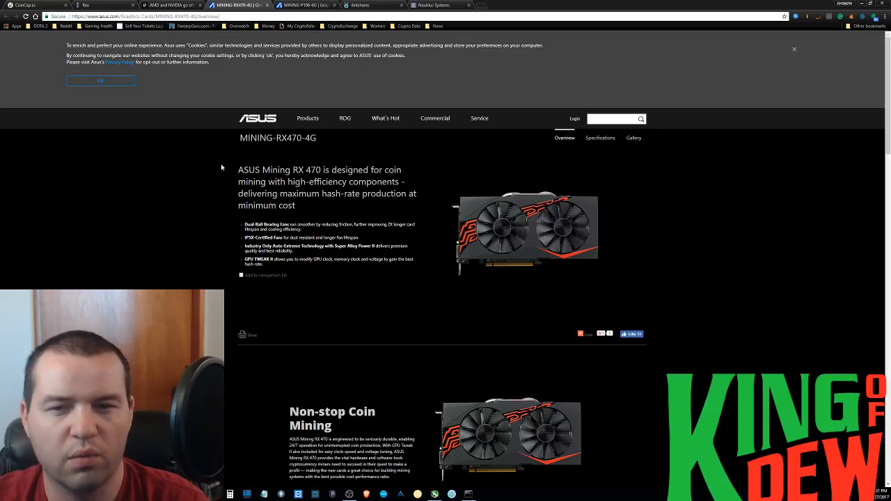
pyautogui.moveTo(217, 150)
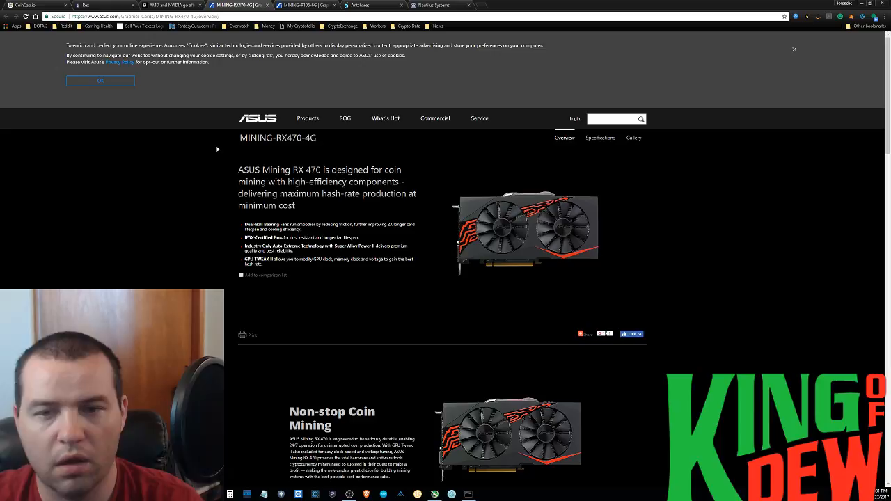
pyautogui.moveTo(210, 144)
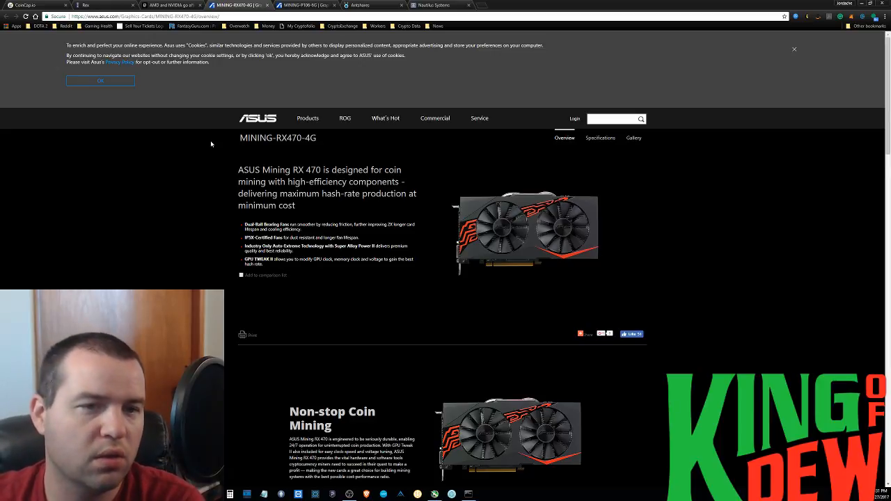
pyautogui.moveTo(205, 136)
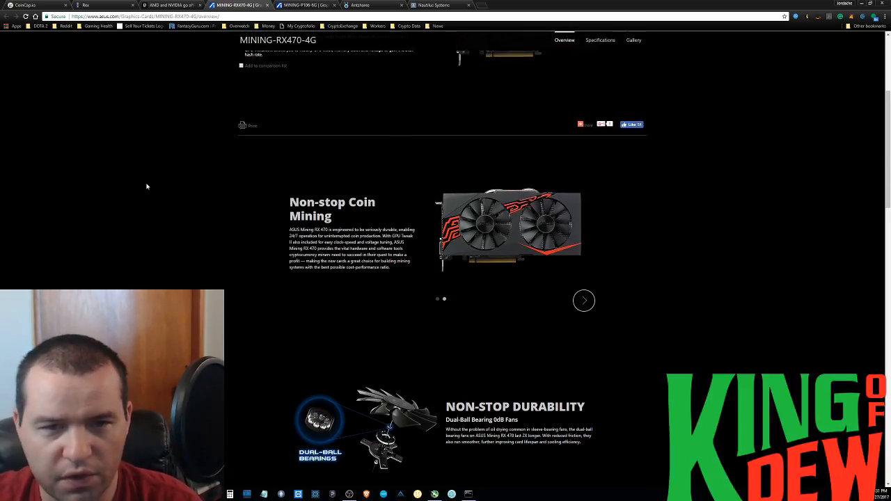
# Scroll past the durability, IP5X dust resistance and Auto-Extreme sections to GPU Tweak II.
pyautogui.scroll(-3)
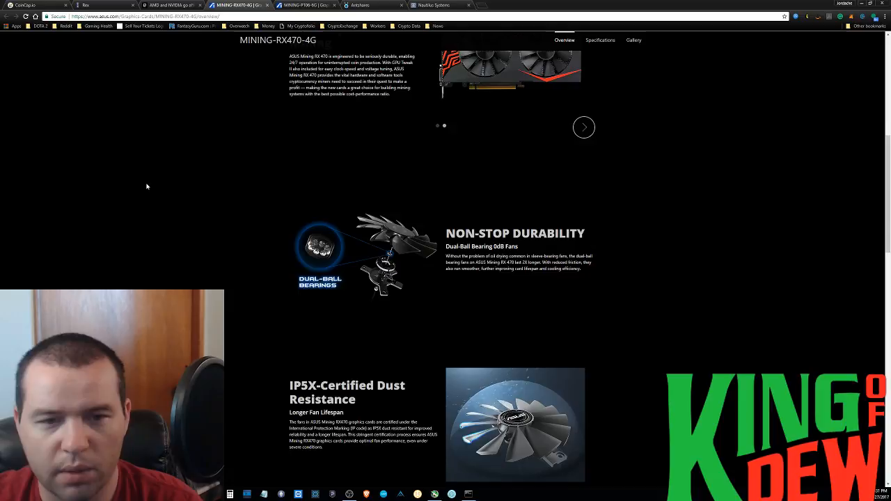
pyautogui.scroll(-3)
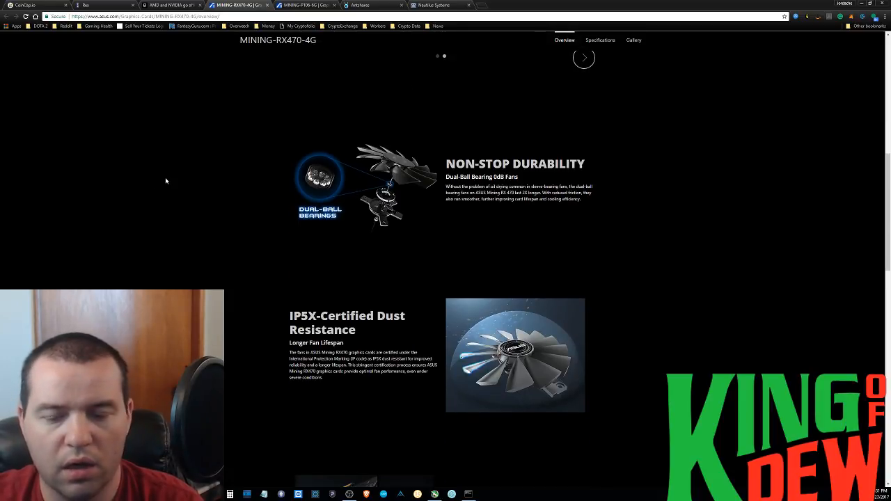
pyautogui.scroll(-3)
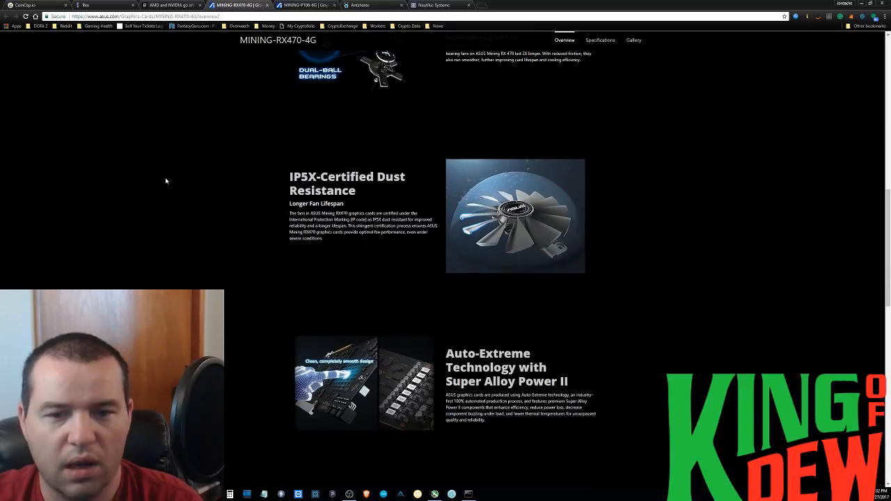
pyautogui.scroll(-3)
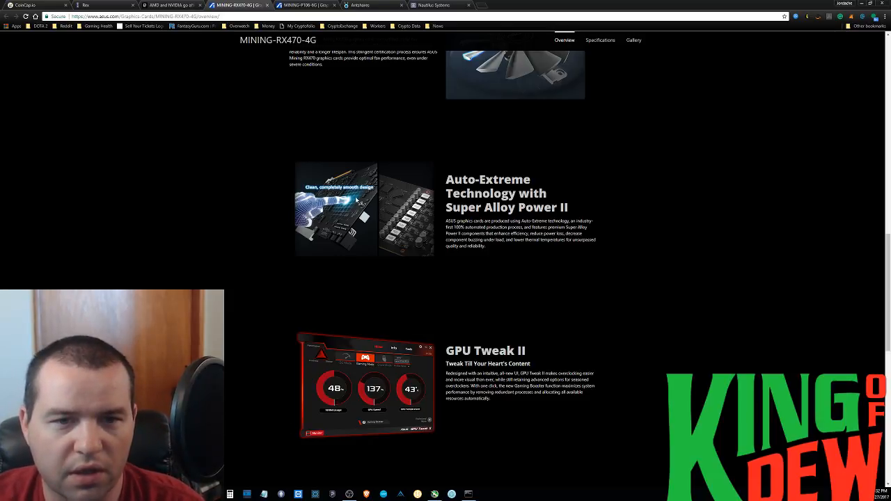
# Scroll down the RX470 overview to the Gaming Booster section.
pyautogui.scroll(-3)
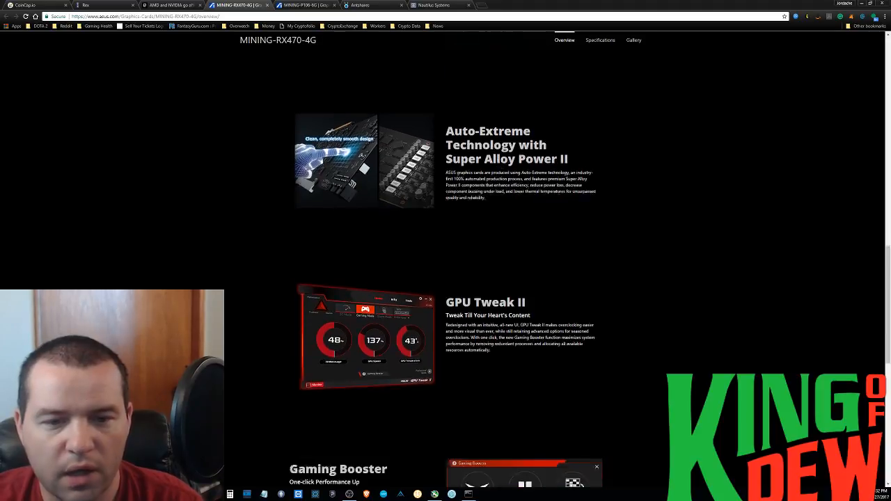
pyautogui.scroll(-3)
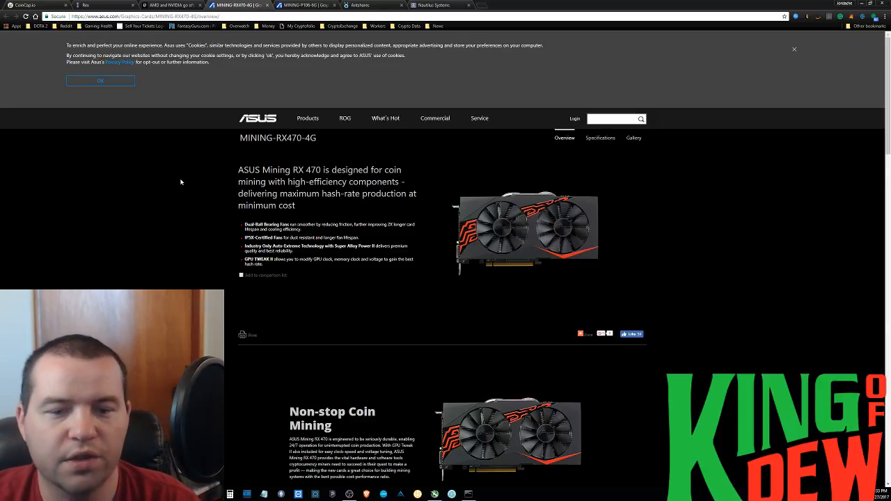
pyautogui.moveTo(641, 278)
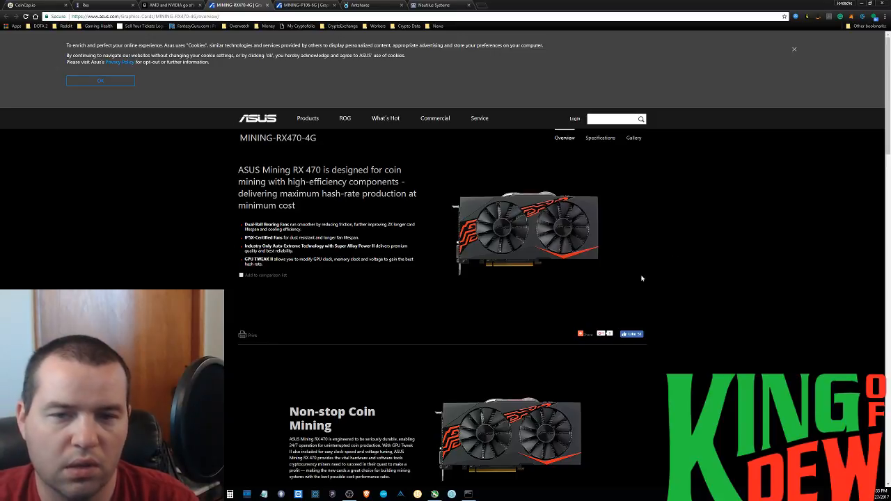
pyautogui.moveTo(174, 243)
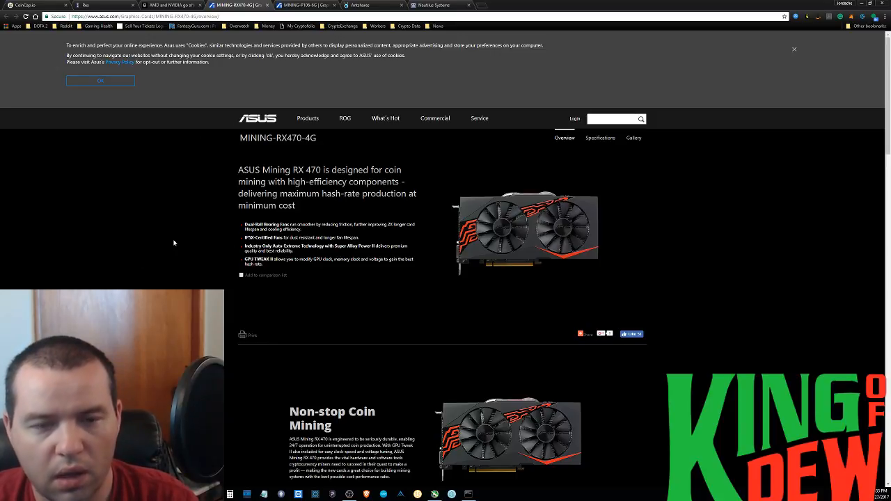
pyautogui.moveTo(703, 328)
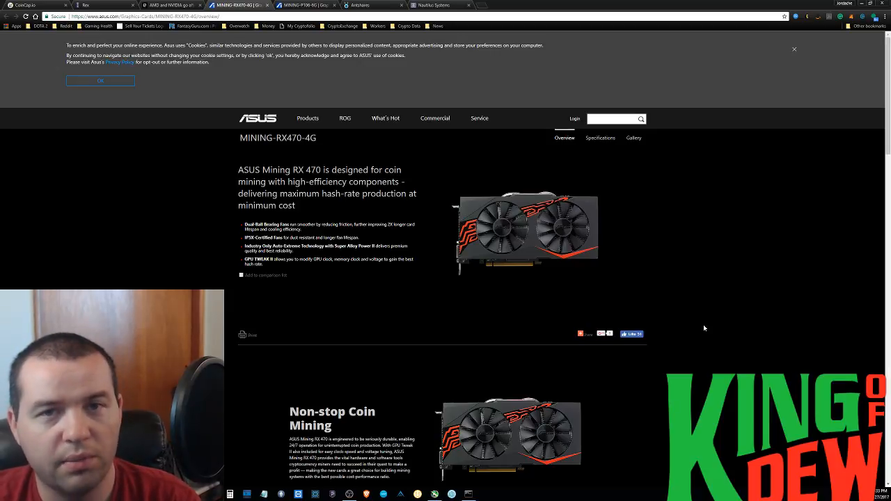
pyautogui.moveTo(708, 287)
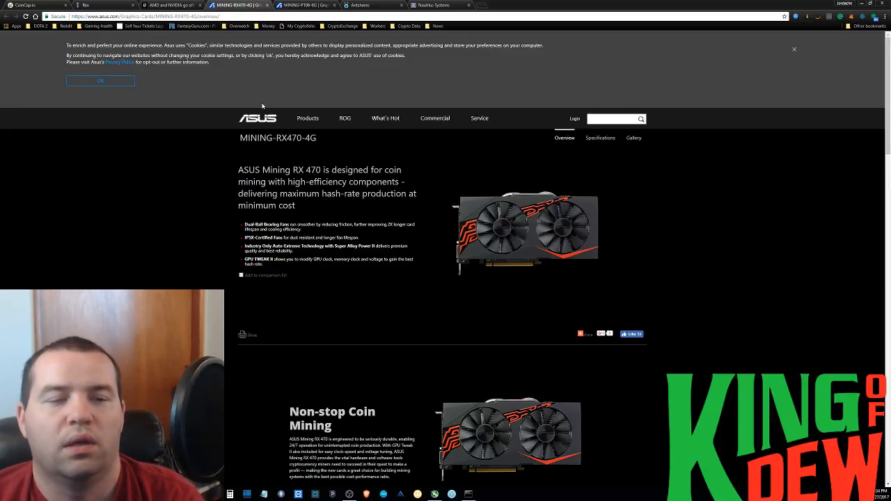
pyautogui.moveTo(204, 189)
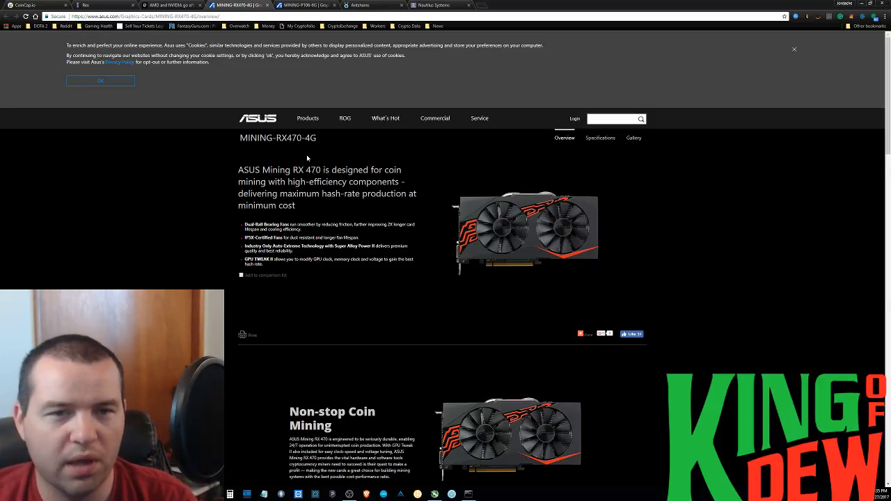
pyautogui.moveTo(320, 149)
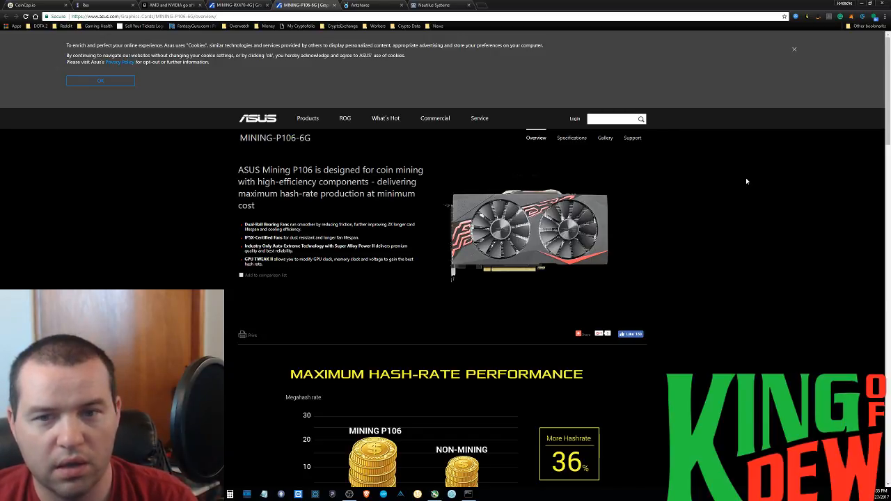
pyautogui.moveTo(676, 233)
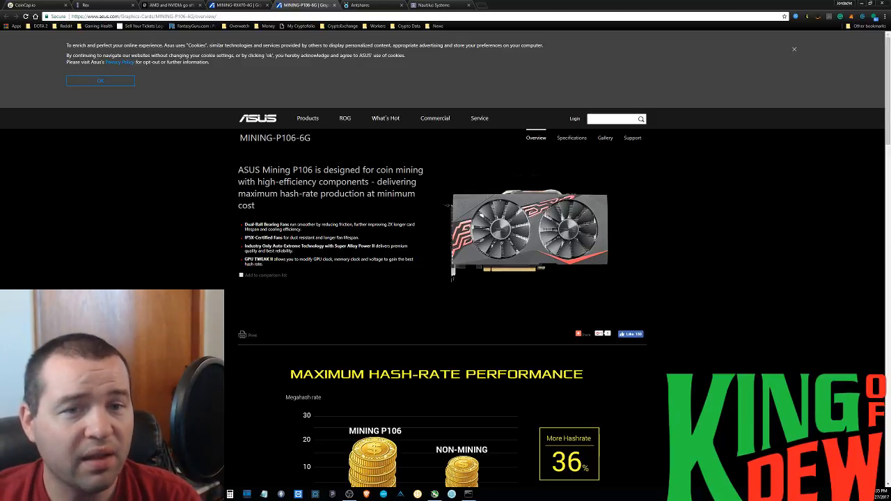
pyautogui.doubleClick(295, 137)
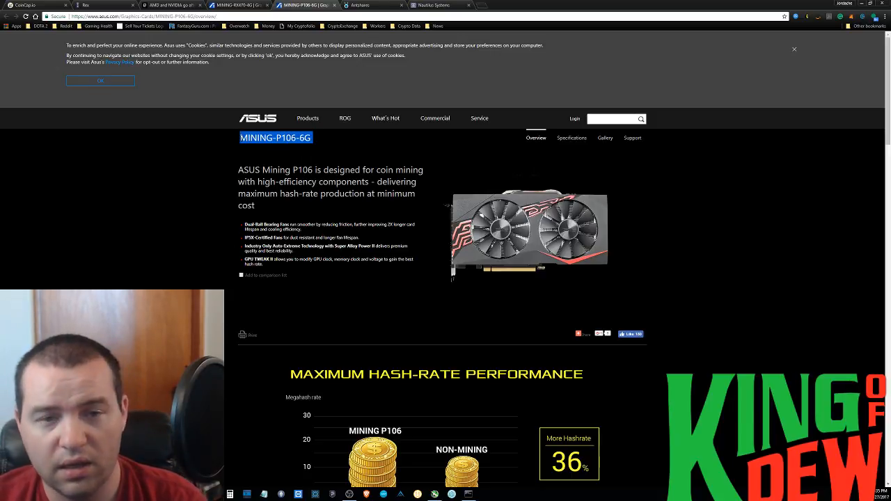
pyautogui.moveTo(207, 173)
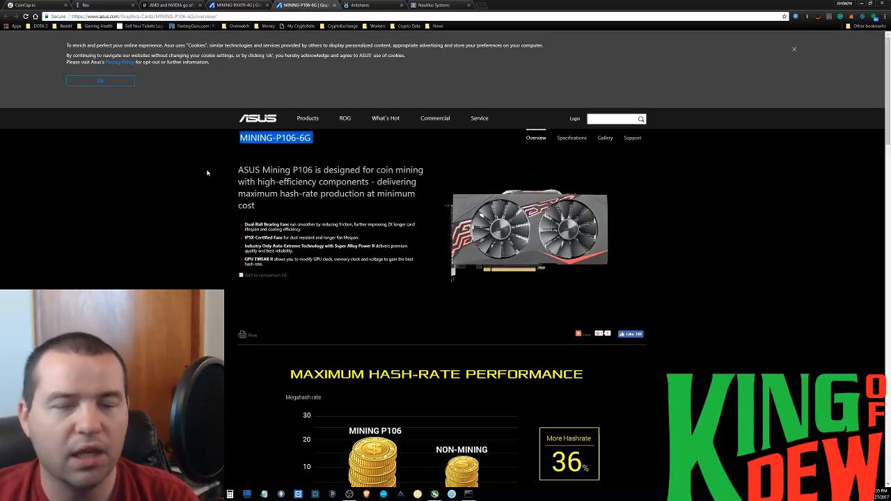
pyautogui.moveTo(214, 168)
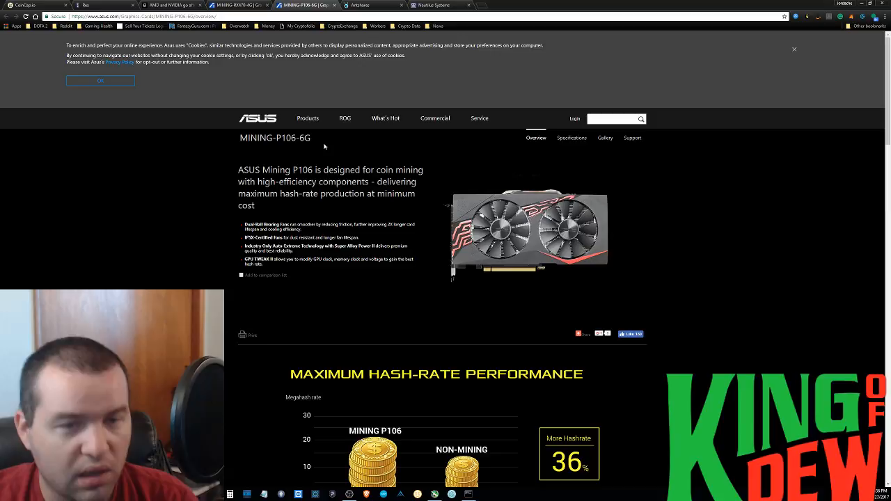
pyautogui.moveTo(325, 164)
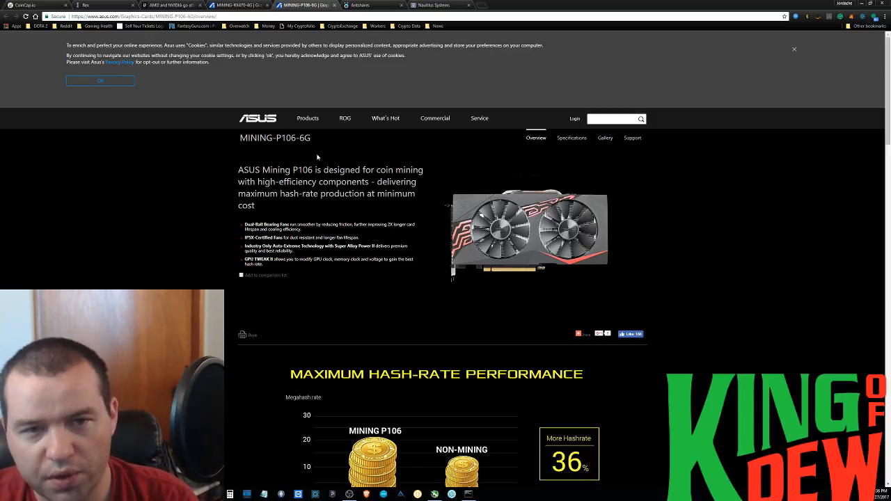
pyautogui.moveTo(240, 5)
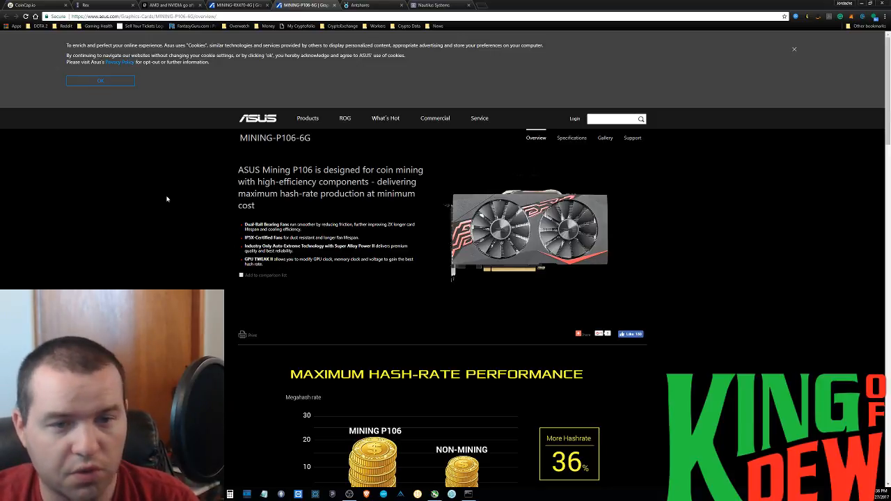
pyautogui.moveTo(737, 300)
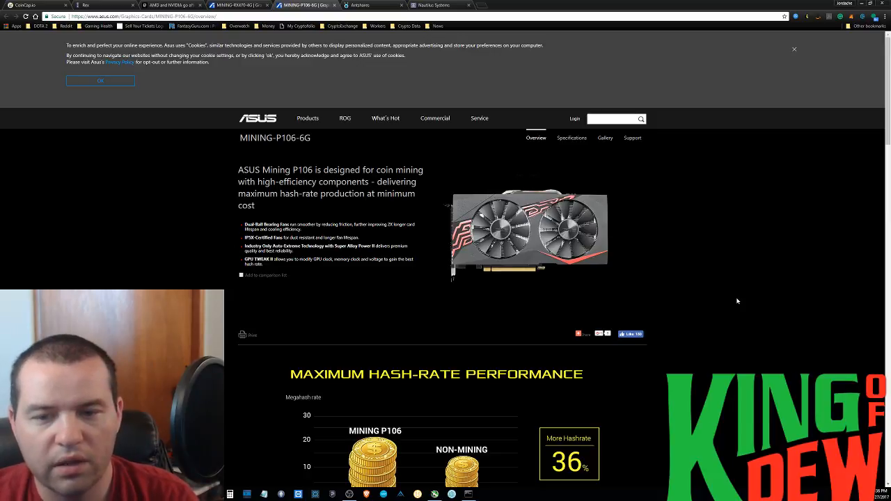
pyautogui.scroll(-3)
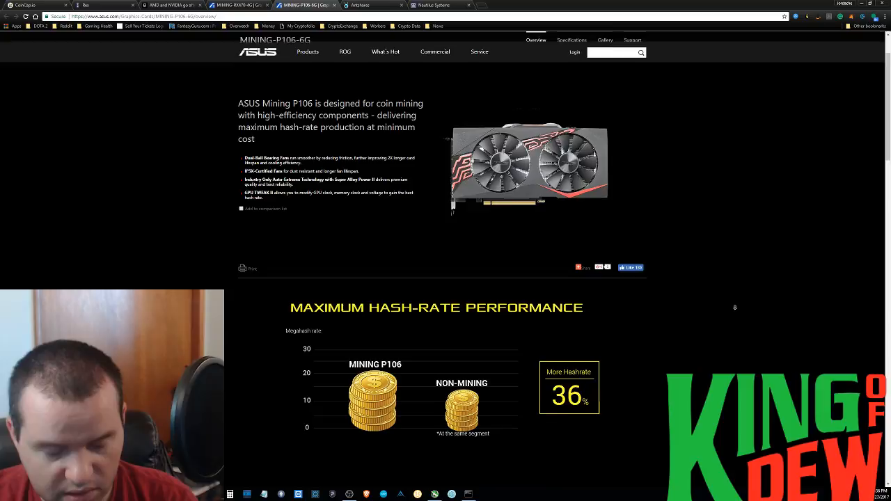
pyautogui.scroll(-3)
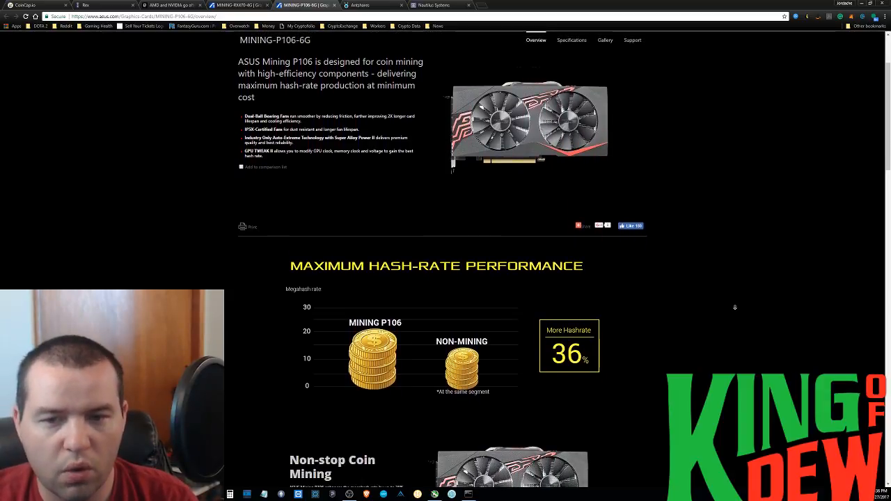
pyautogui.scroll(-3)
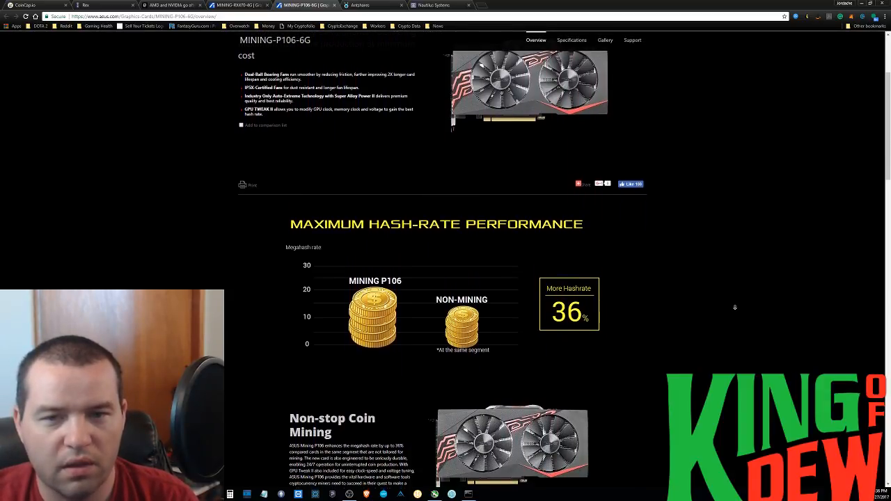
pyautogui.scroll(-3)
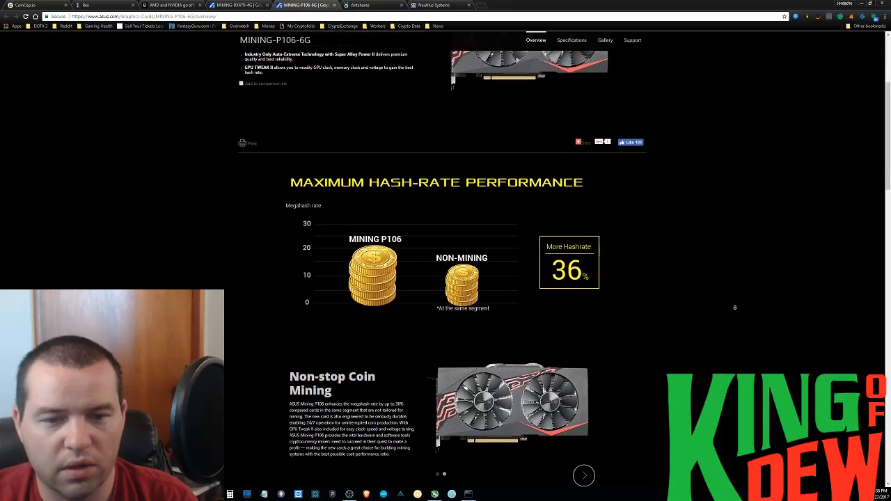
pyautogui.scroll(-3)
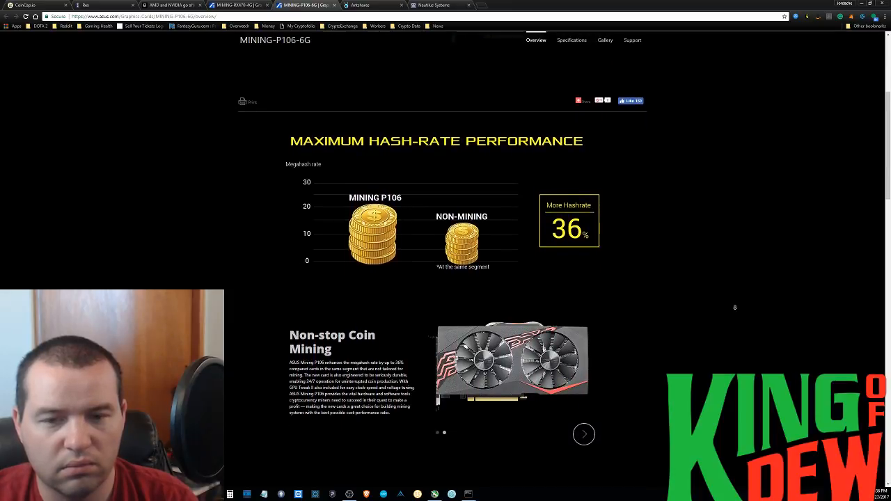
pyautogui.scroll(-3)
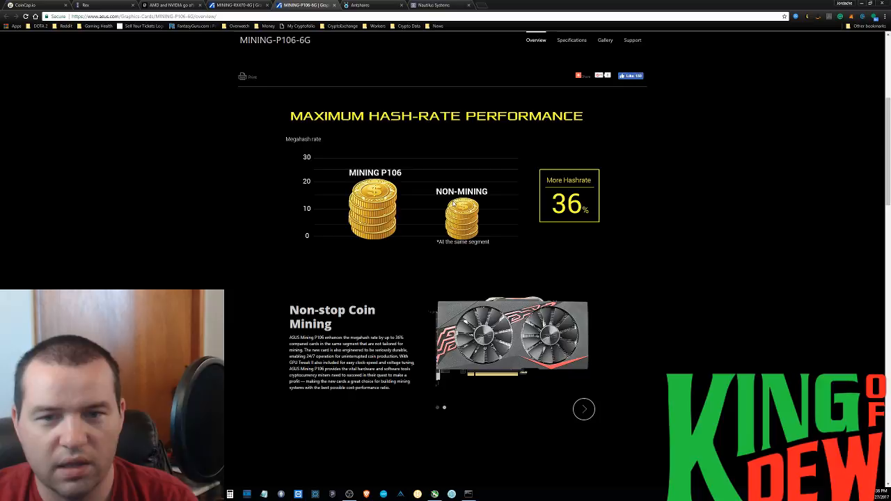
pyautogui.moveTo(542, 247)
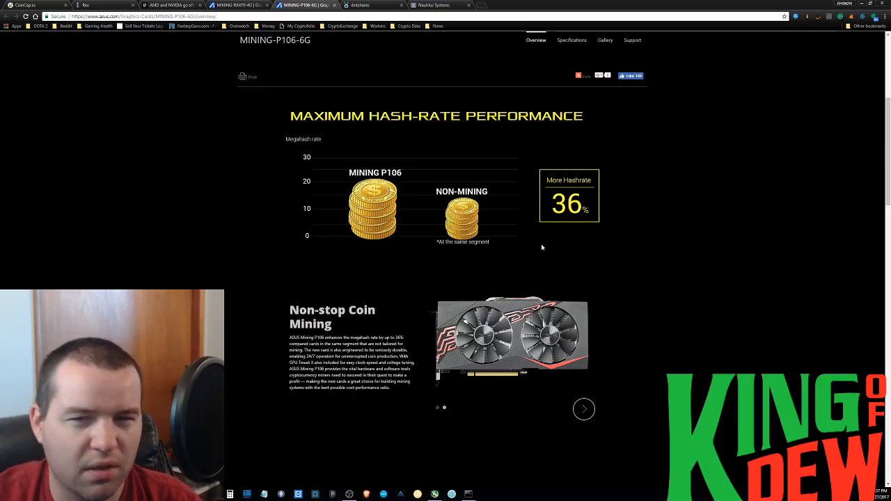
pyautogui.moveTo(705, 260)
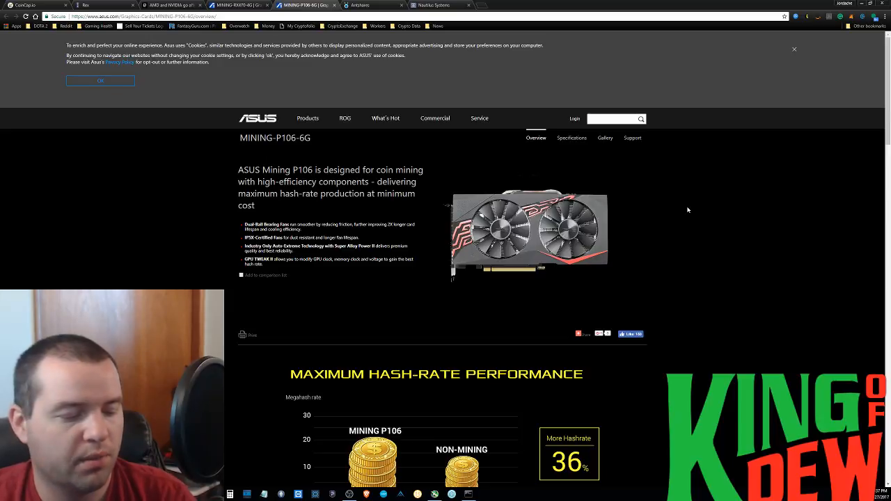
pyautogui.moveTo(693, 190)
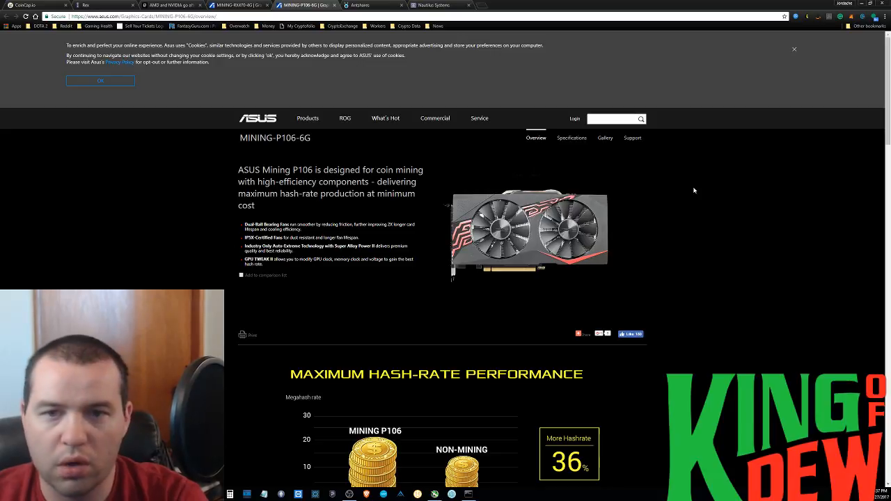
pyautogui.moveTo(641, 158)
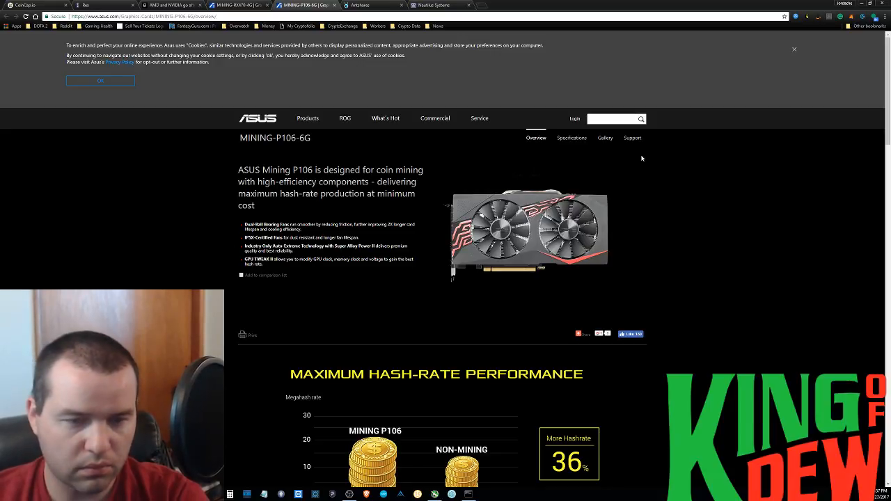
pyautogui.moveTo(636, 160)
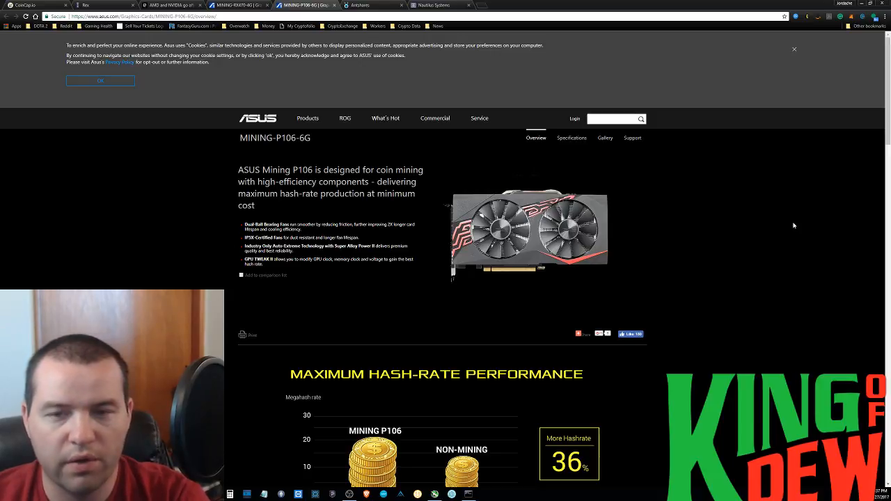
pyautogui.moveTo(613, 362)
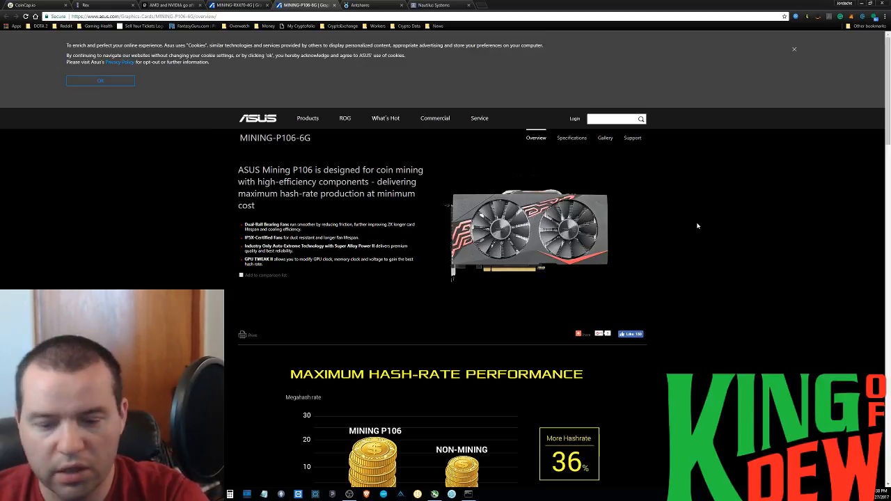
pyautogui.moveTo(586, 175)
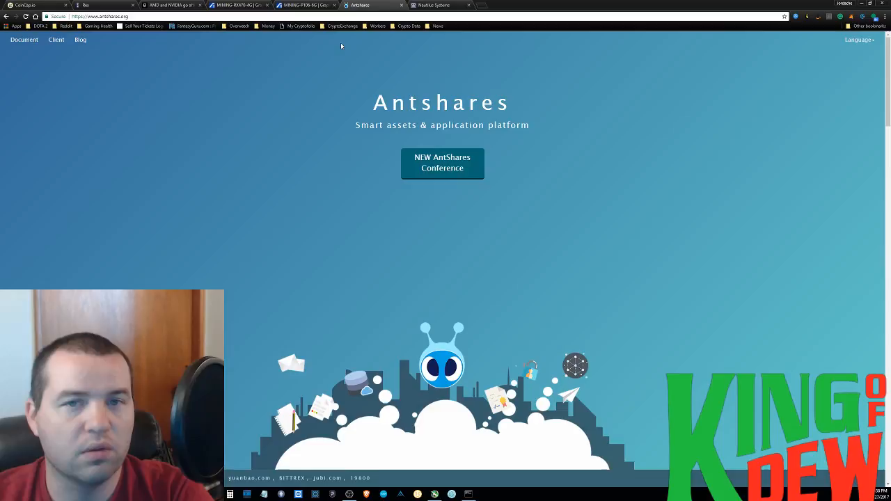
pyautogui.moveTo(666, 67)
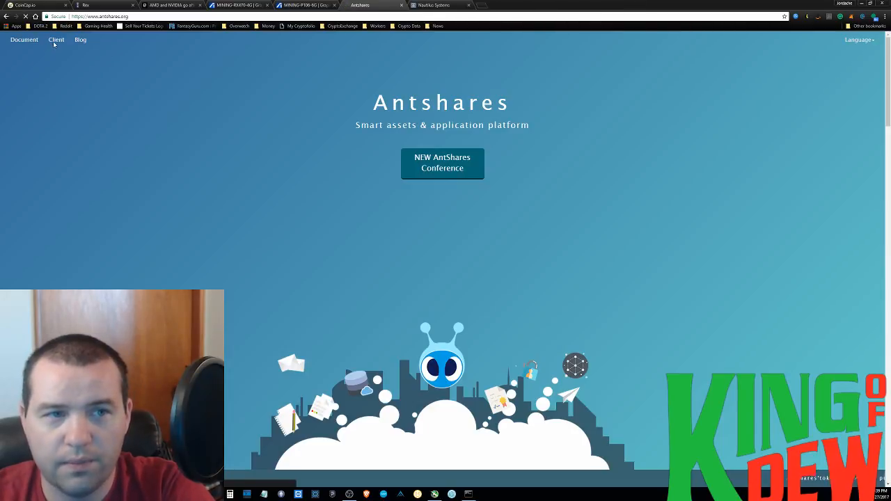
# Open the Antshares Client page showing the Windows PC edition, version 1.6.6354.
pyautogui.click(56, 39)
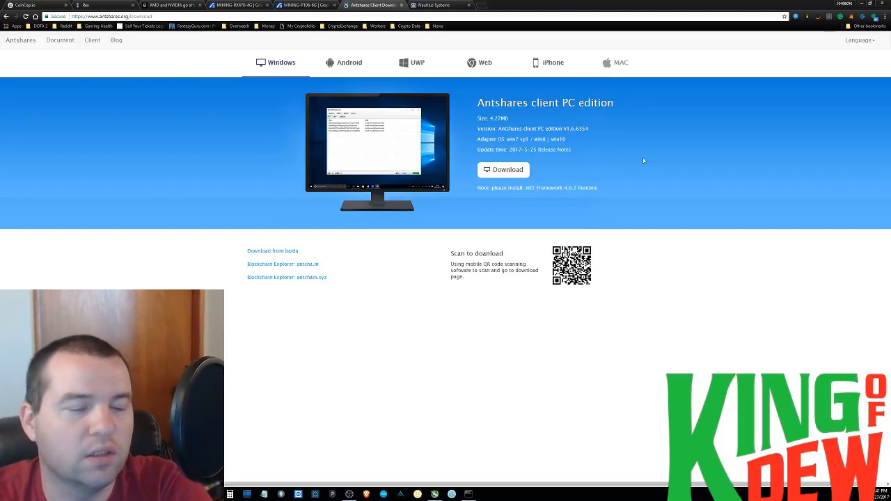
pyautogui.moveTo(647, 167)
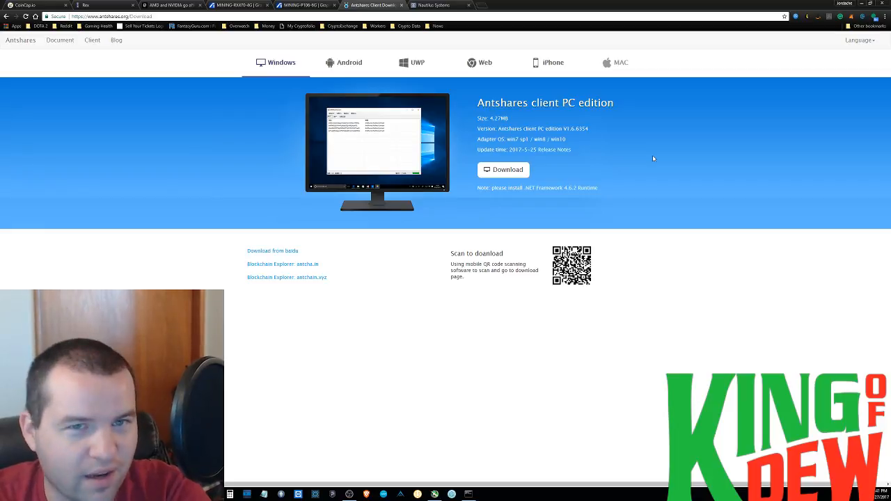
pyautogui.moveTo(646, 155)
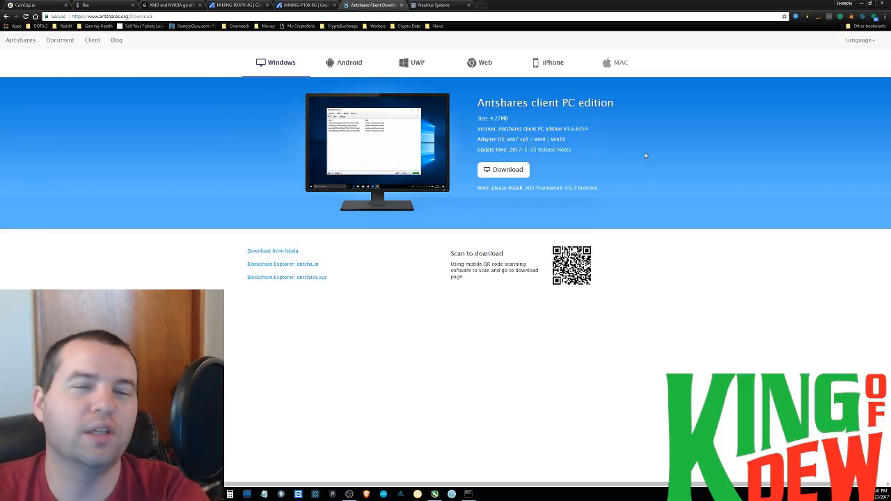
pyautogui.moveTo(639, 160)
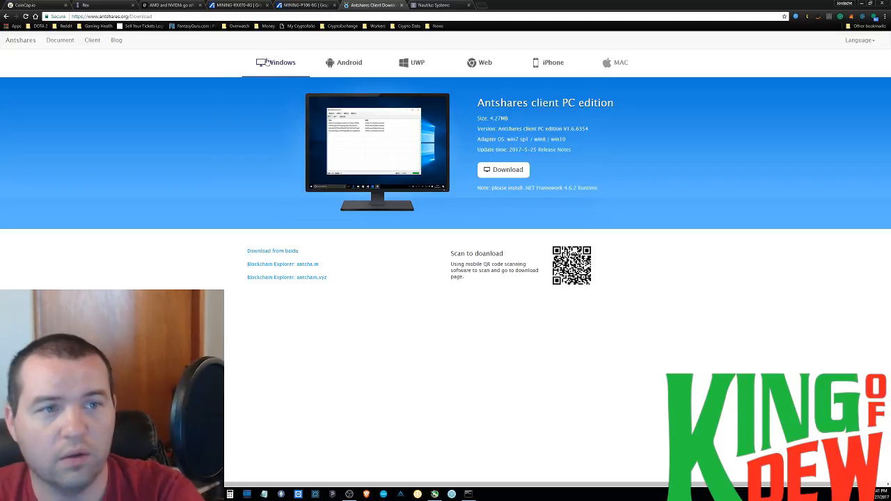
pyautogui.moveTo(64, 91)
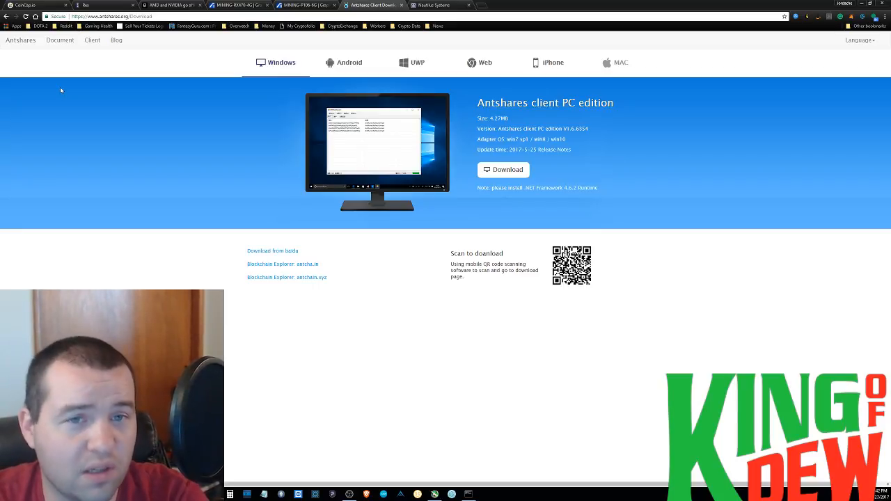
pyautogui.moveTo(65, 89)
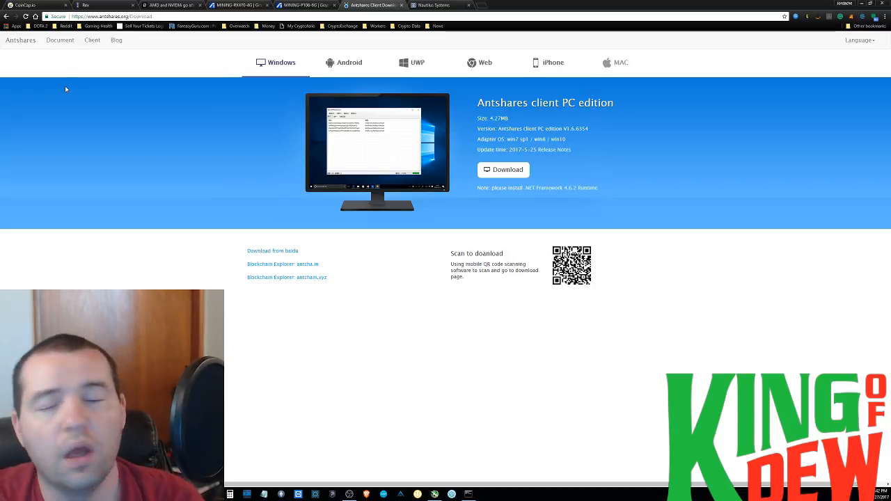